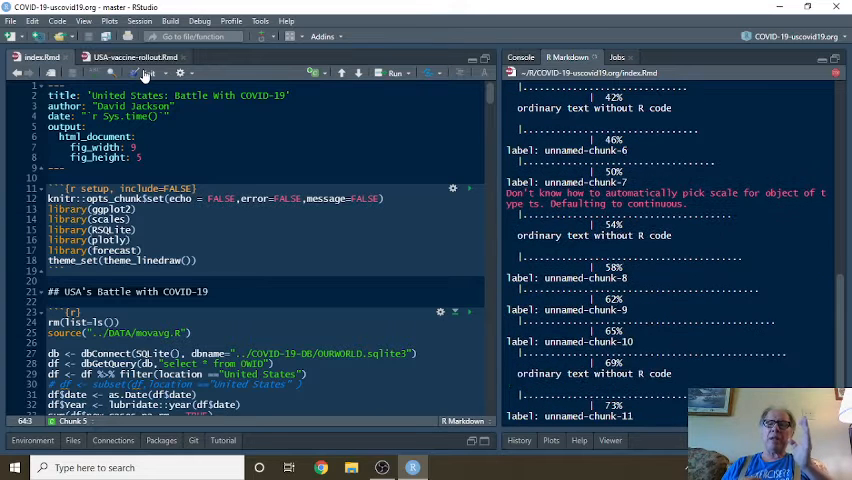
Step: Scroll the knitted report preview past the title, author and date toward the totals
{"action": "scroll", "scroll_direction": "down", "scroll_amount": 3}
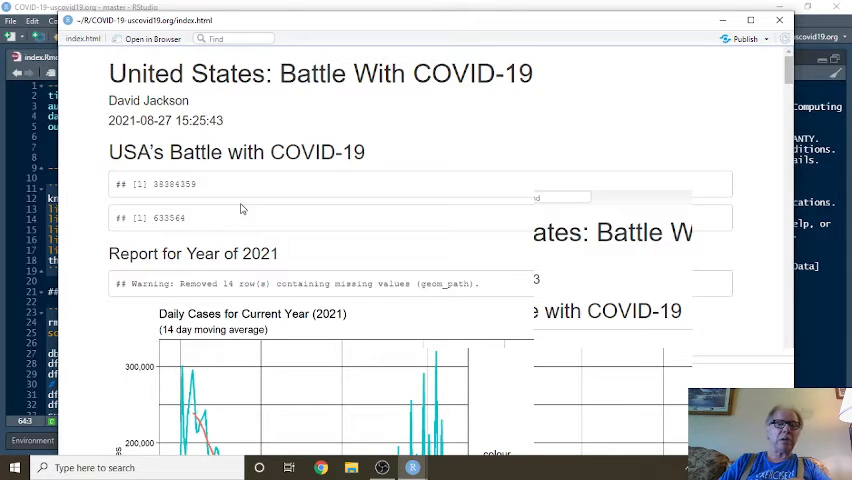
{"action": "scroll", "scroll_direction": "down", "scroll_amount": 3}
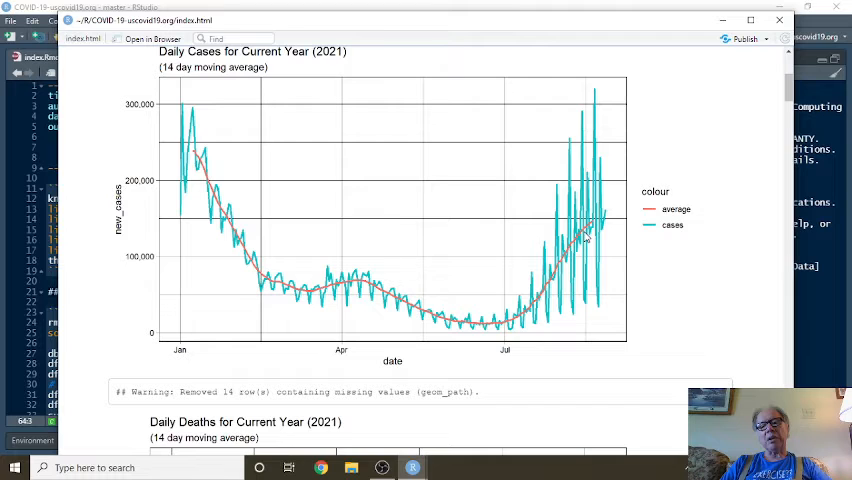
{"action": "mouse_move", "coordinate": [483, 297]}
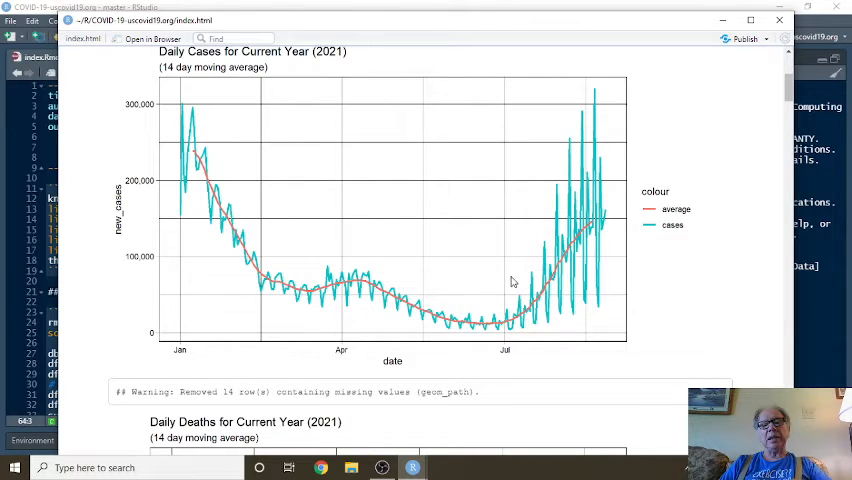
{"action": "mouse_move", "coordinate": [381, 222]}
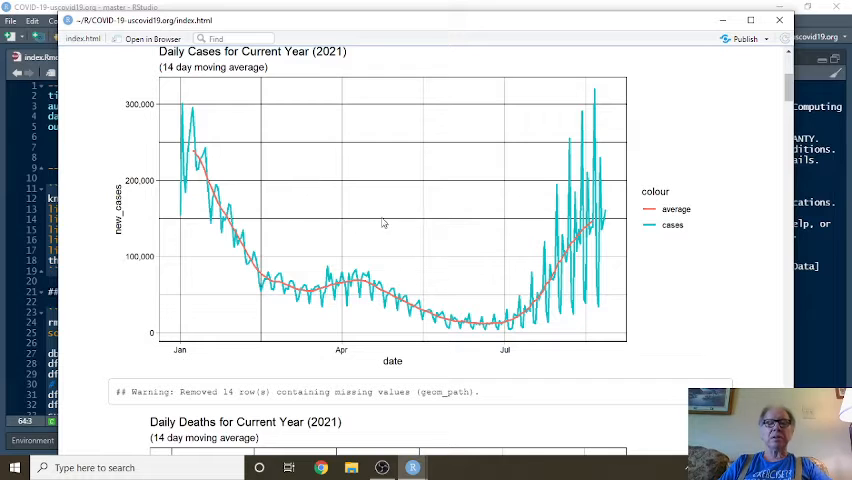
{"action": "mouse_move", "coordinate": [505, 271]}
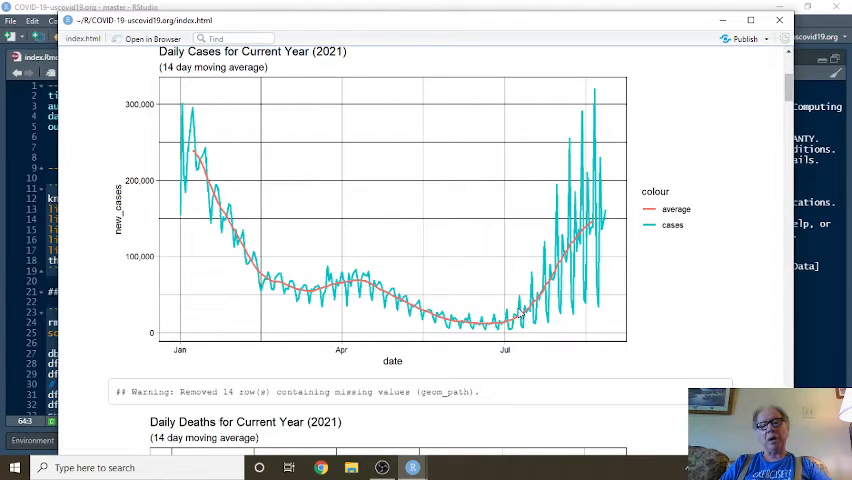
{"action": "mouse_move", "coordinate": [543, 311]}
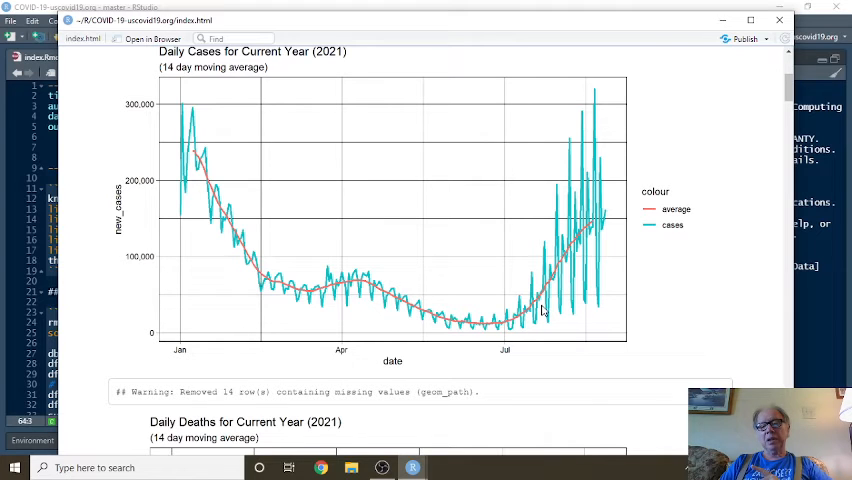
{"action": "mouse_move", "coordinate": [520, 318]}
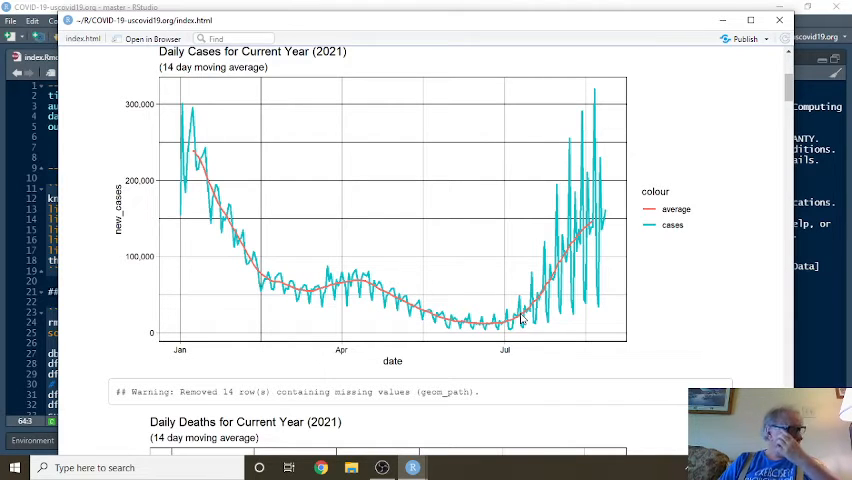
{"action": "mouse_move", "coordinate": [473, 308]}
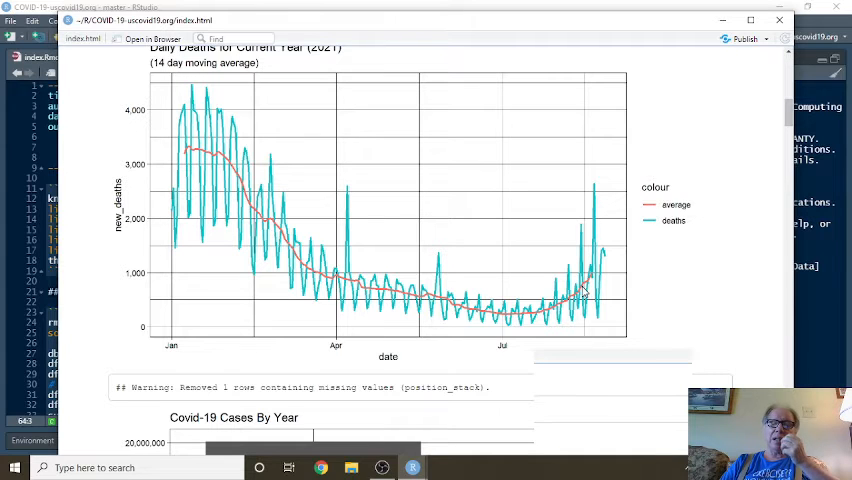
{"action": "mouse_move", "coordinate": [485, 248]}
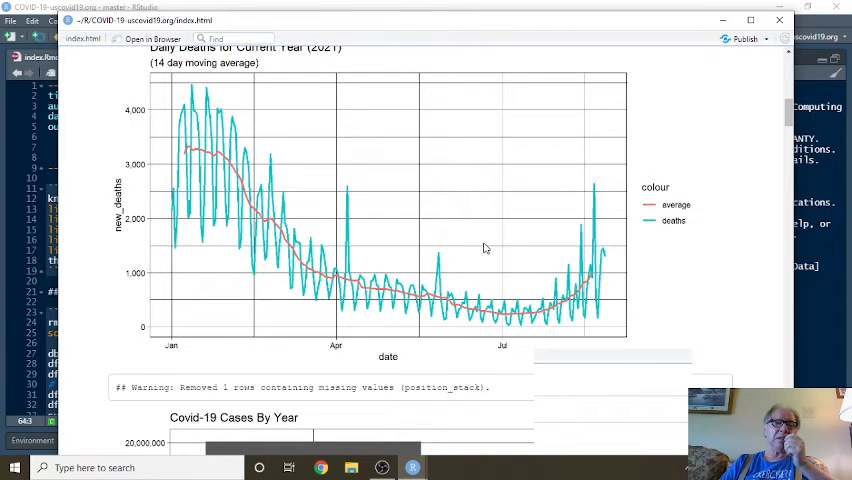
{"action": "scroll", "scroll_direction": "down", "scroll_amount": 3}
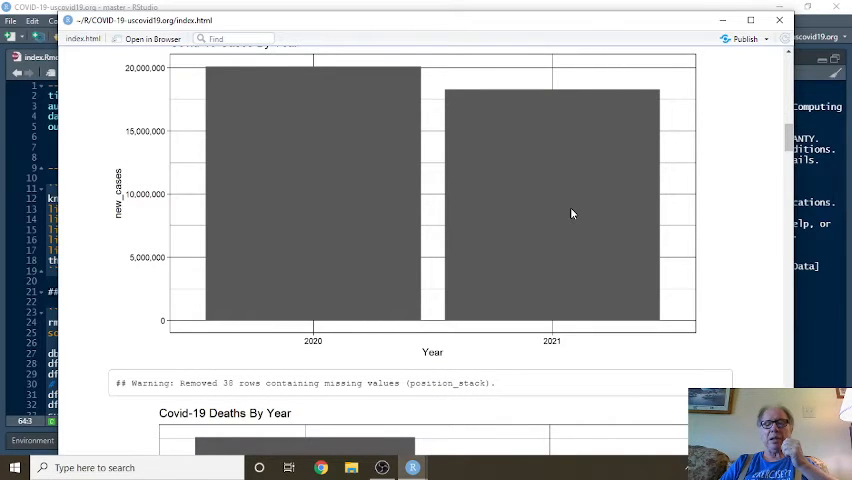
{"action": "scroll", "scroll_direction": "down", "scroll_amount": 3}
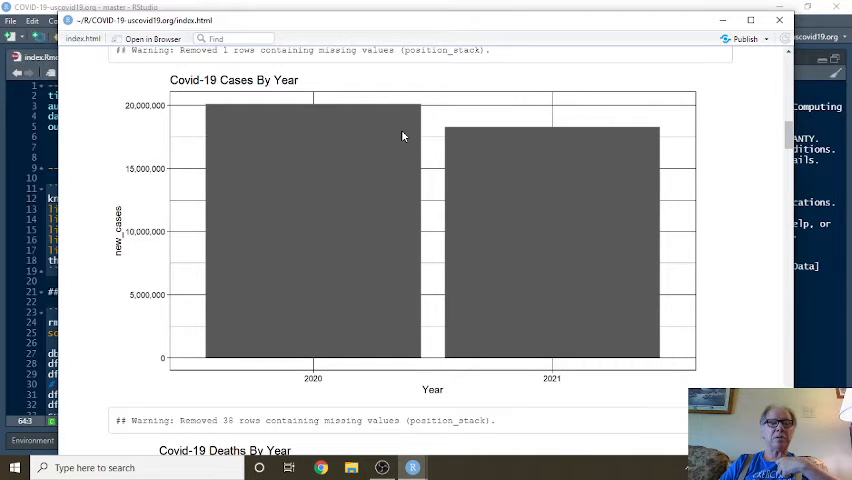
{"action": "scroll", "scroll_direction": "down", "scroll_amount": 3}
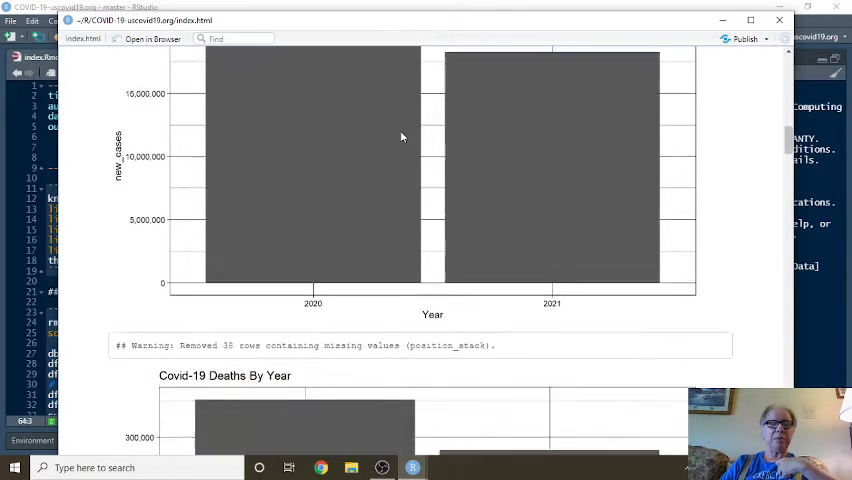
{"action": "scroll", "scroll_direction": "down", "scroll_amount": 3}
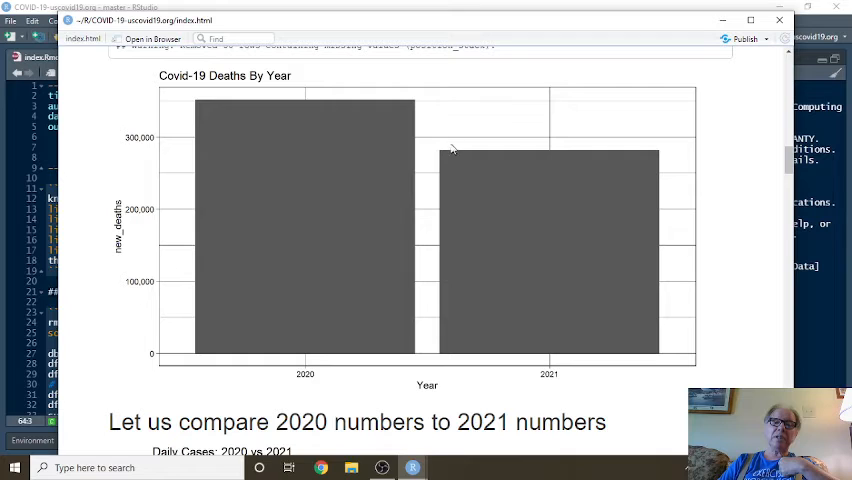
{"action": "mouse_move", "coordinate": [472, 180]}
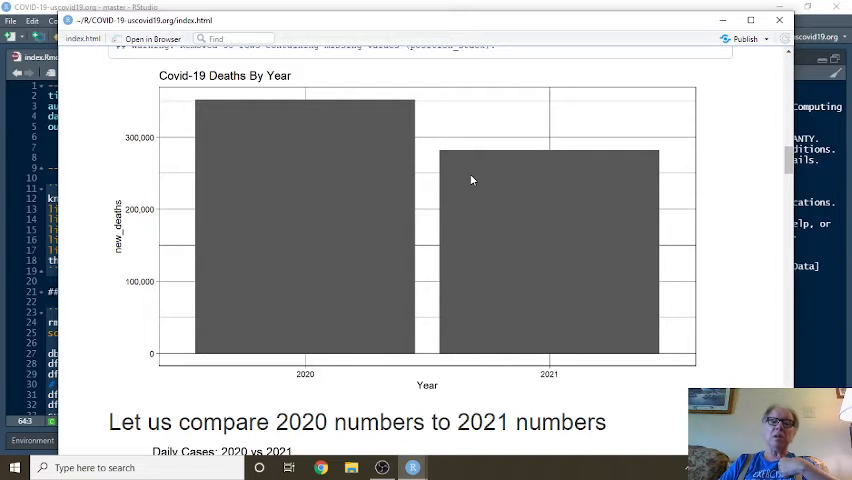
{"action": "mouse_move", "coordinate": [458, 150]}
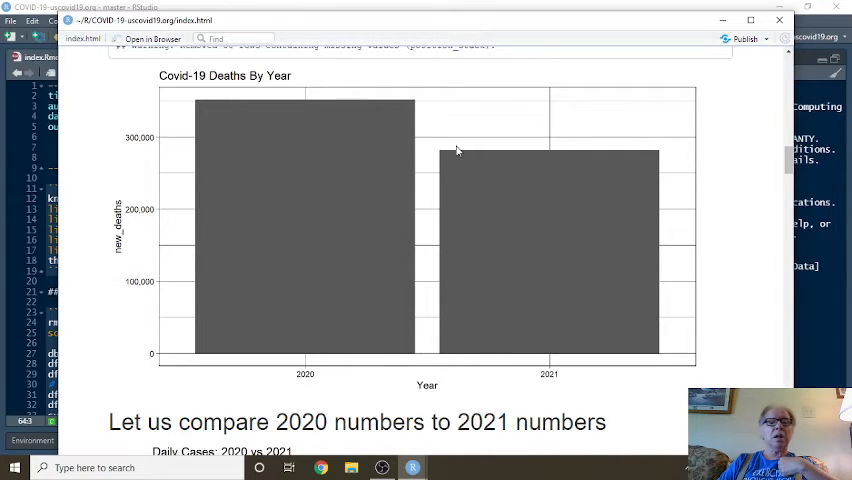
{"action": "mouse_move", "coordinate": [485, 174]}
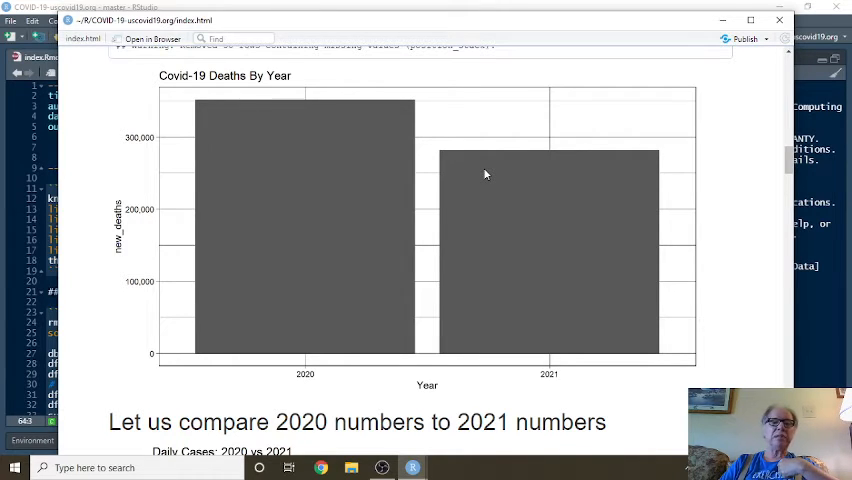
{"action": "mouse_move", "coordinate": [525, 218]}
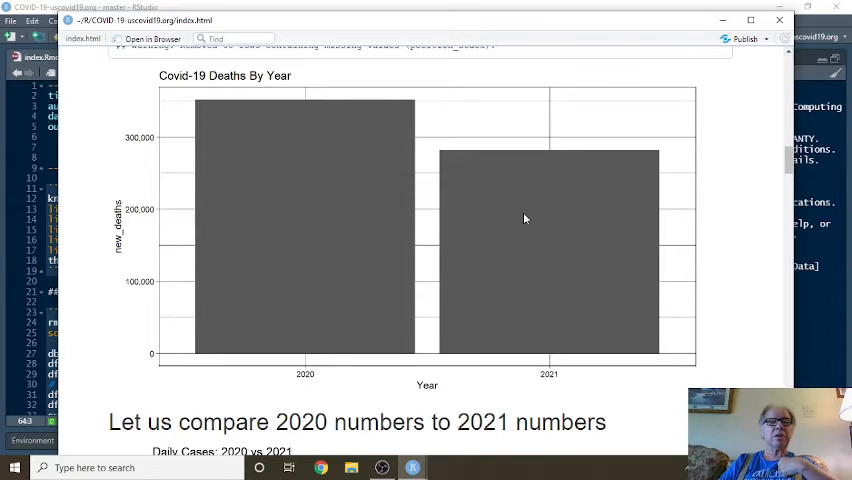
{"action": "mouse_move", "coordinate": [518, 214]}
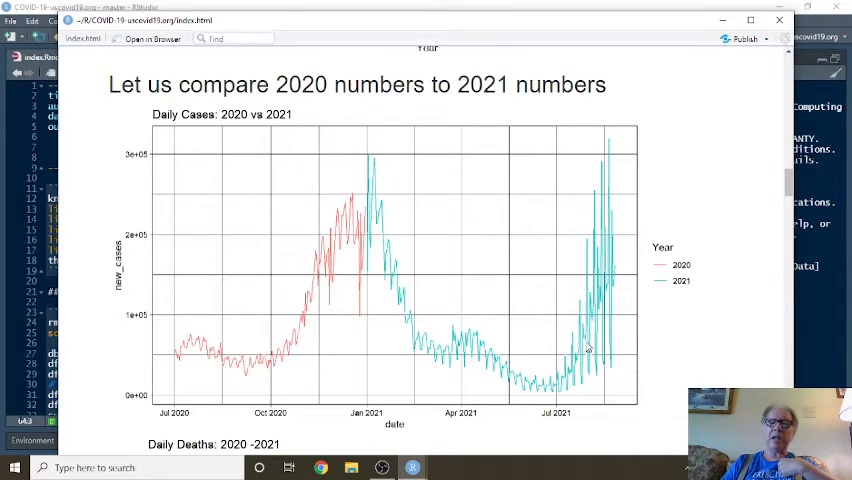
{"action": "scroll", "scroll_direction": "down", "scroll_amount": 3}
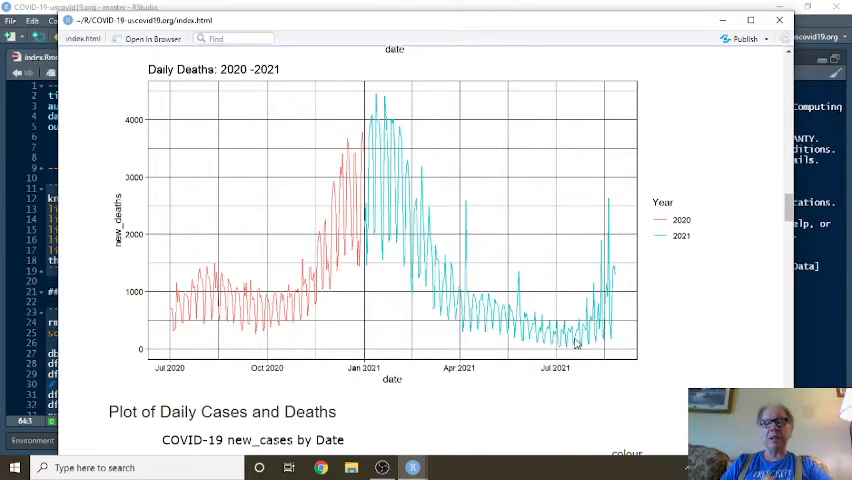
{"action": "mouse_move", "coordinate": [568, 293]}
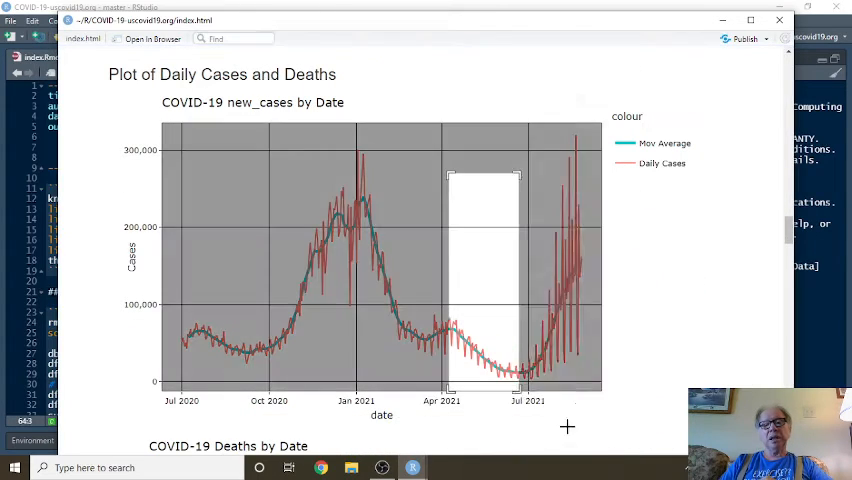
Step: Zoom the plotly daily cases chart into April–July 2021, then scroll to the deaths chart
{"action": "left_click_drag", "start_coordinate": [452, 168], "coordinate": [520, 390]}
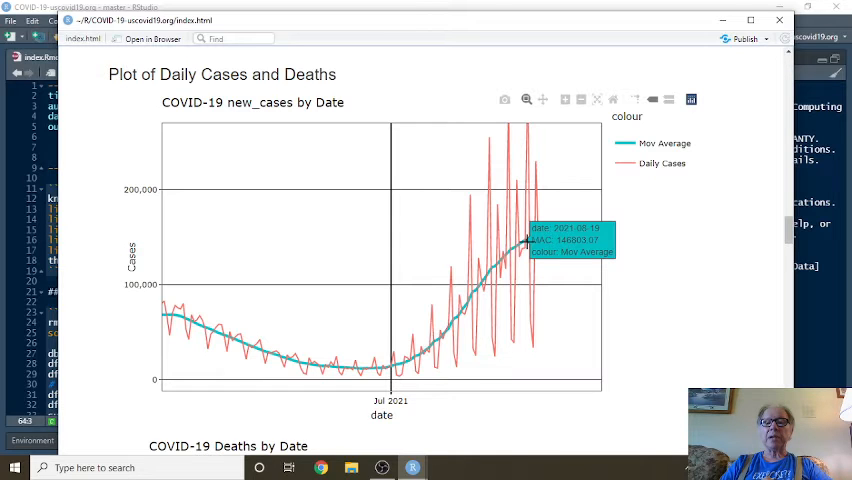
{"action": "scroll", "scroll_direction": "down", "scroll_amount": 3}
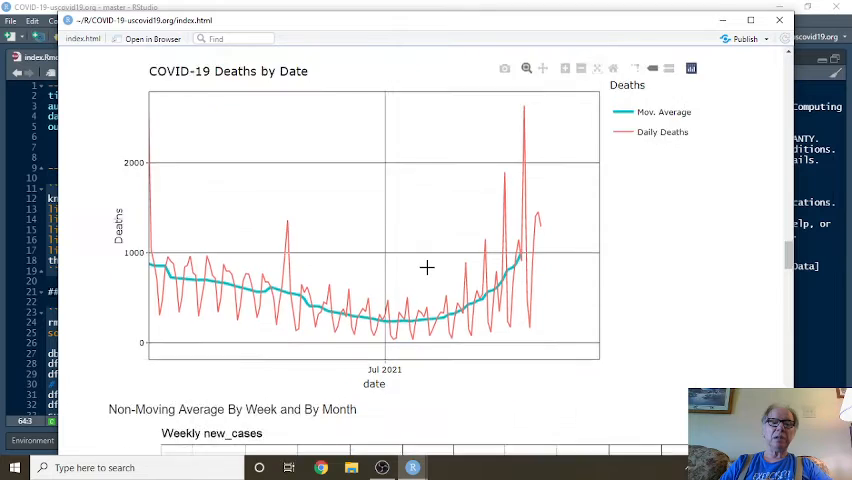
{"action": "scroll", "scroll_direction": "down", "scroll_amount": 3}
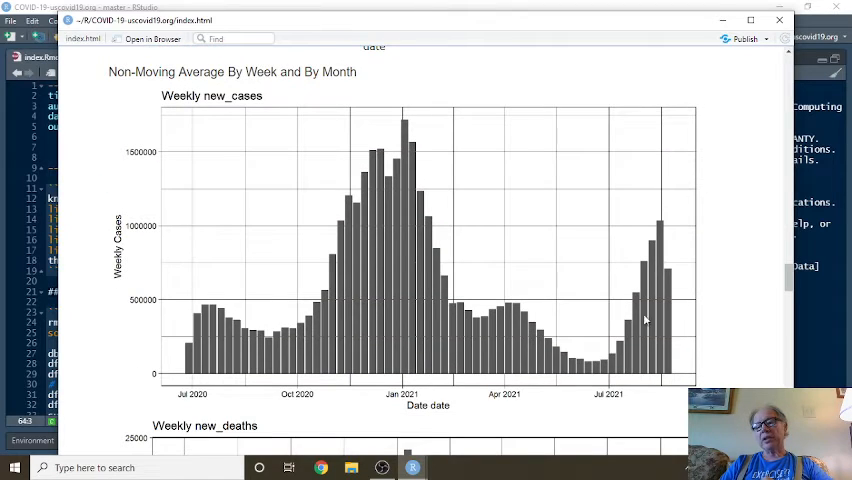
{"action": "mouse_move", "coordinate": [662, 252]}
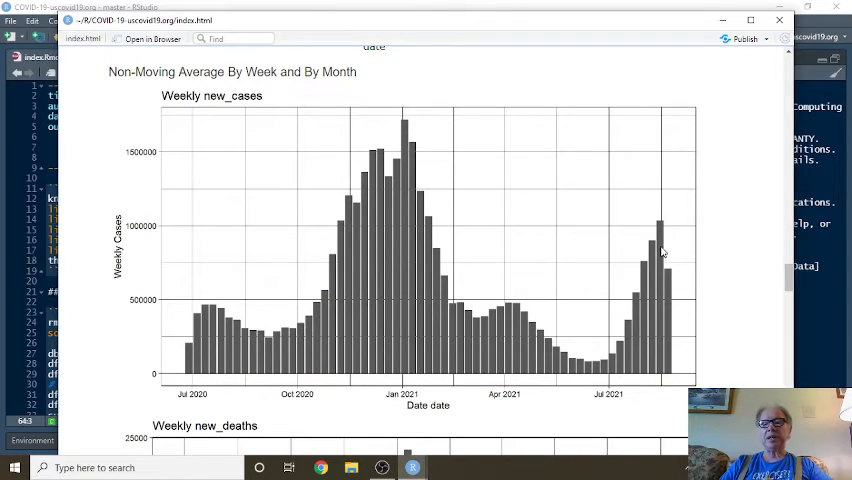
{"action": "mouse_move", "coordinate": [668, 280]}
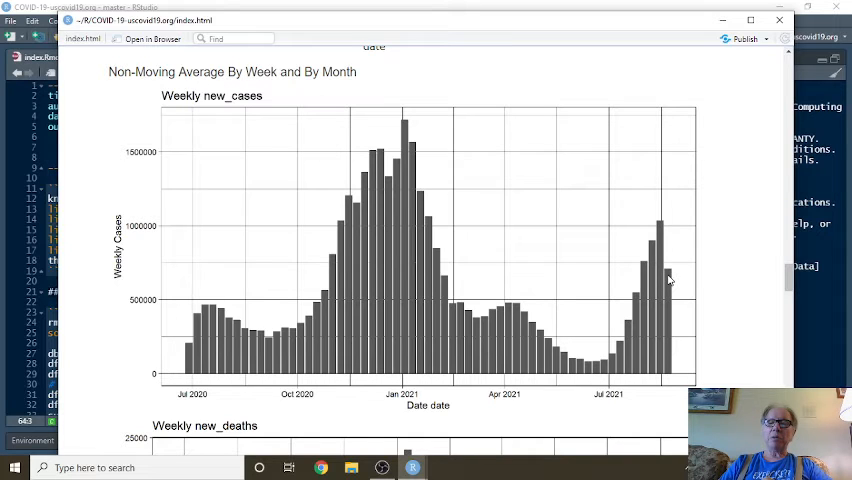
{"action": "mouse_move", "coordinate": [677, 335]}
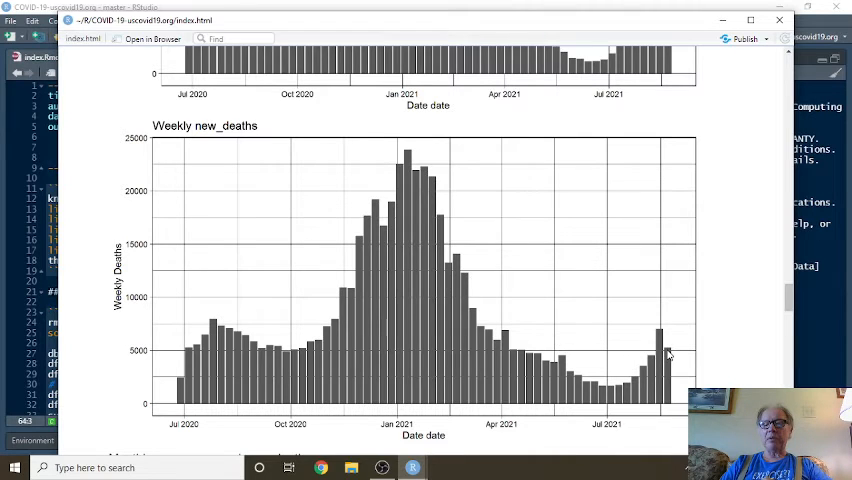
Step: Scroll through the weekly and monthly new_cases and new_deaths charts to Monthly new_deaths
{"action": "scroll", "scroll_direction": "down", "scroll_amount": 3}
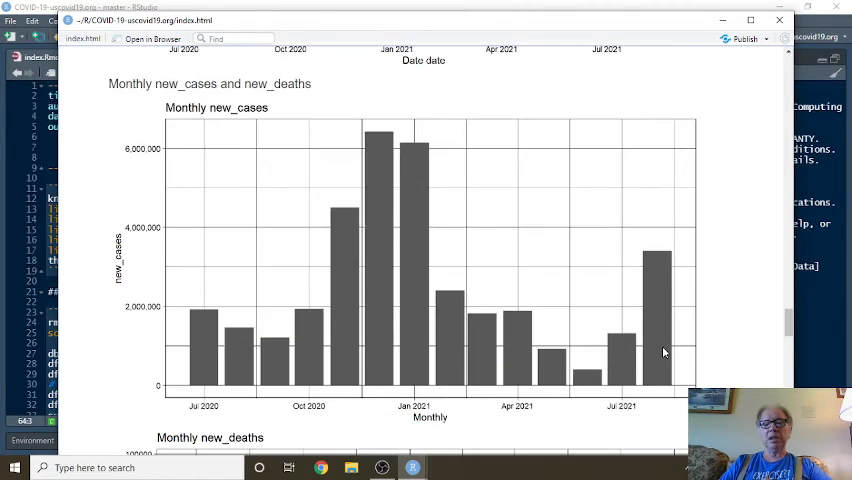
{"action": "mouse_move", "coordinate": [658, 285]}
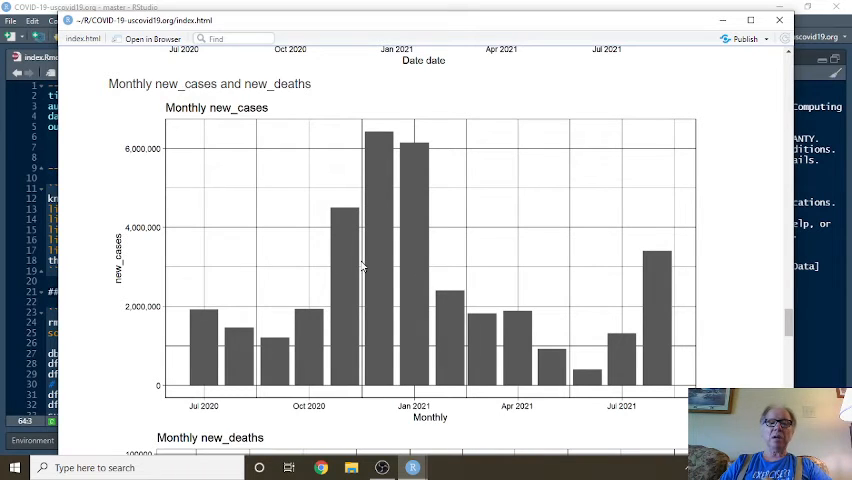
{"action": "mouse_move", "coordinate": [463, 267]}
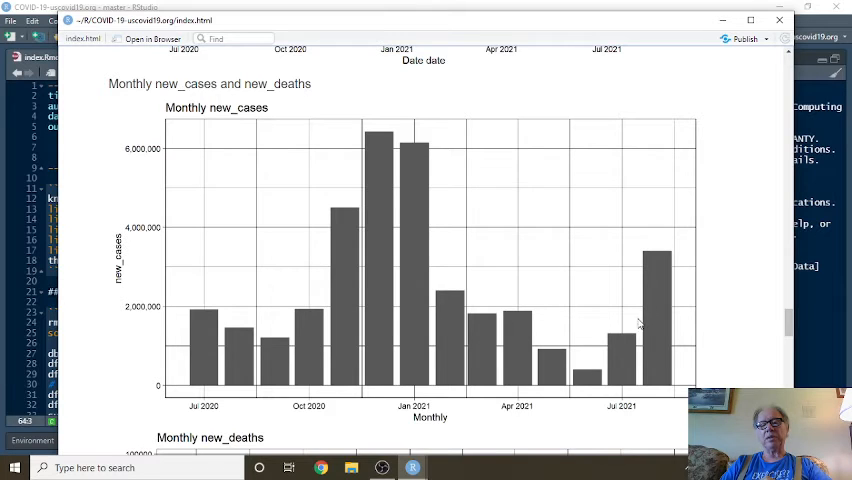
{"action": "mouse_move", "coordinate": [618, 305]}
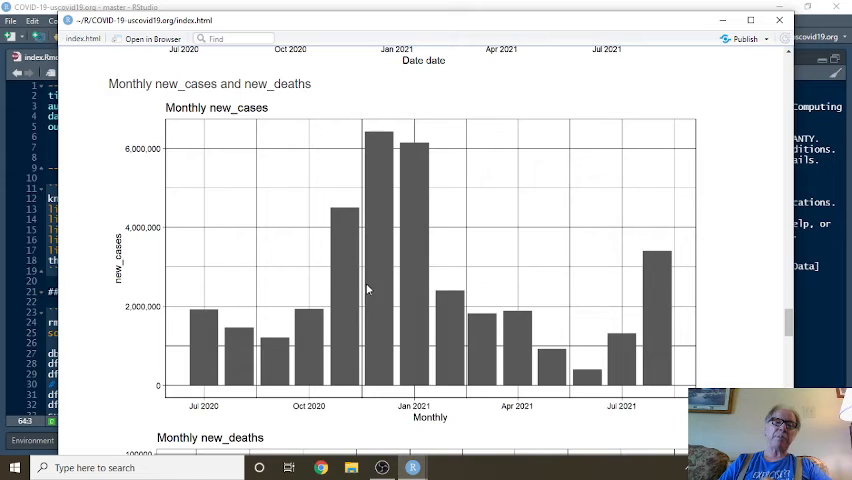
{"action": "scroll", "scroll_direction": "down", "scroll_amount": 3}
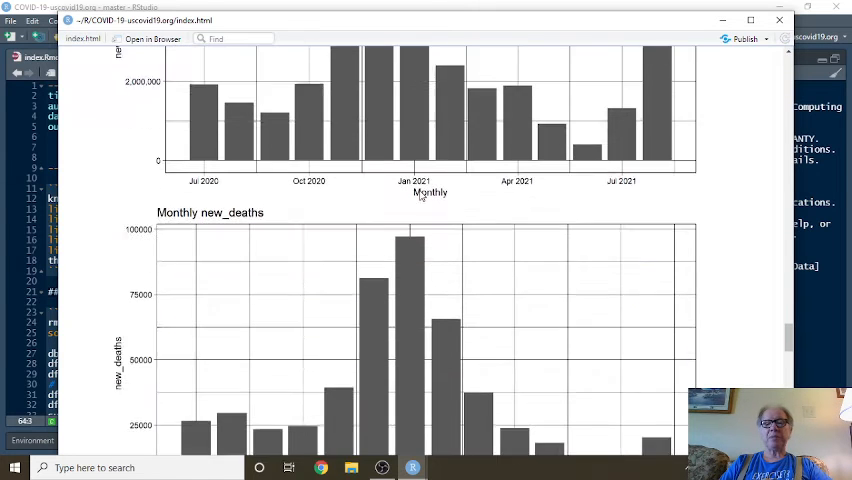
{"action": "scroll", "scroll_direction": "down", "scroll_amount": 3}
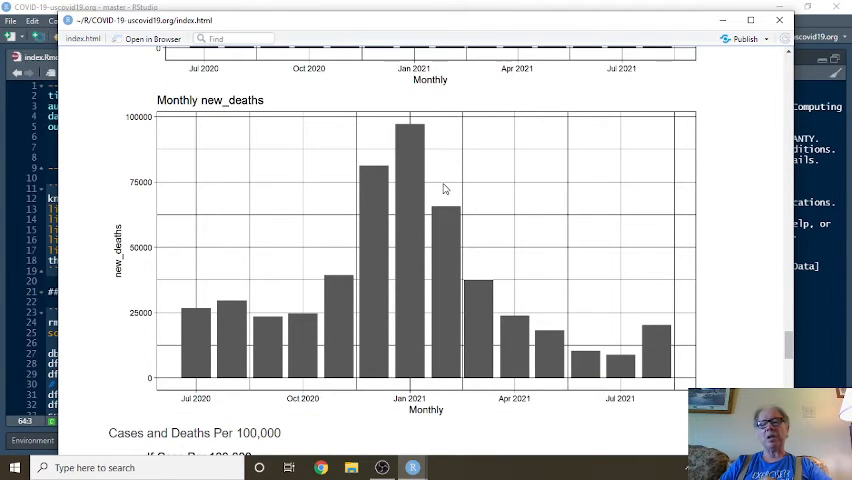
{"action": "mouse_move", "coordinate": [565, 334]}
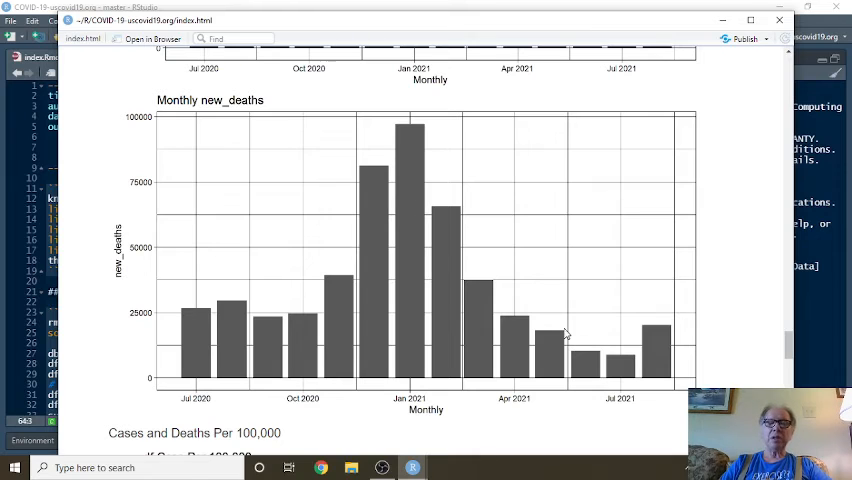
{"action": "mouse_move", "coordinate": [632, 354]}
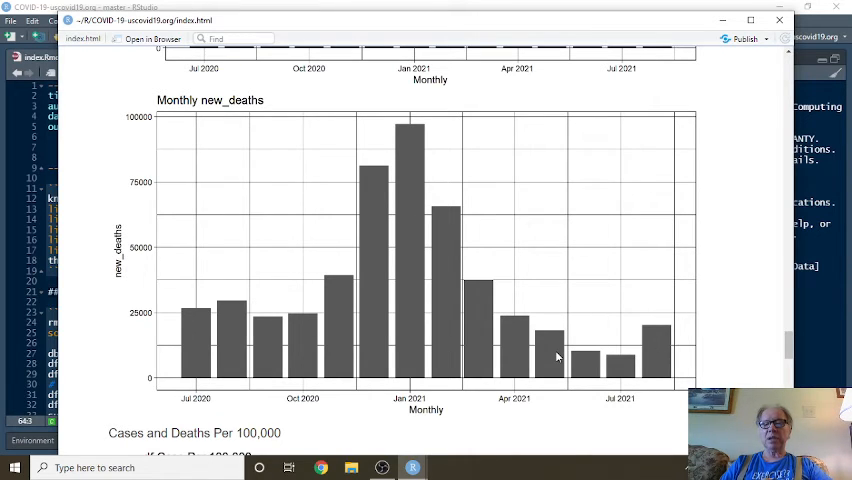
{"action": "mouse_move", "coordinate": [515, 231]}
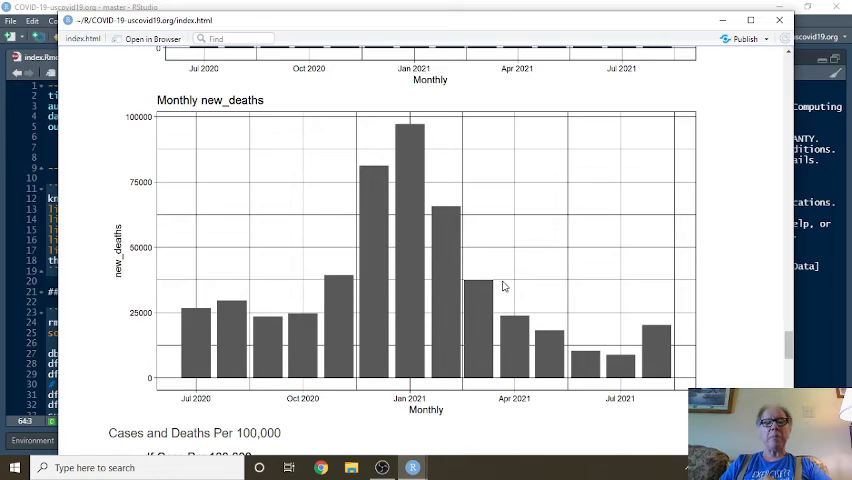
{"action": "mouse_move", "coordinate": [473, 233]}
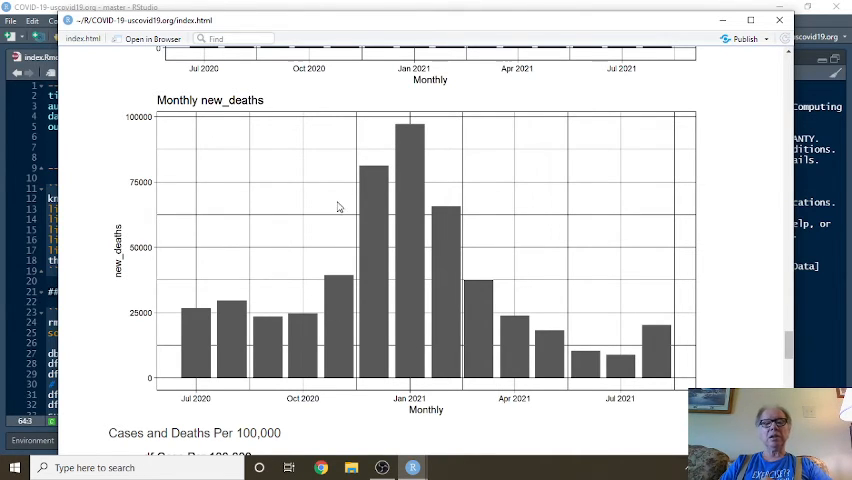
{"action": "scroll", "scroll_direction": "down", "scroll_amount": 3}
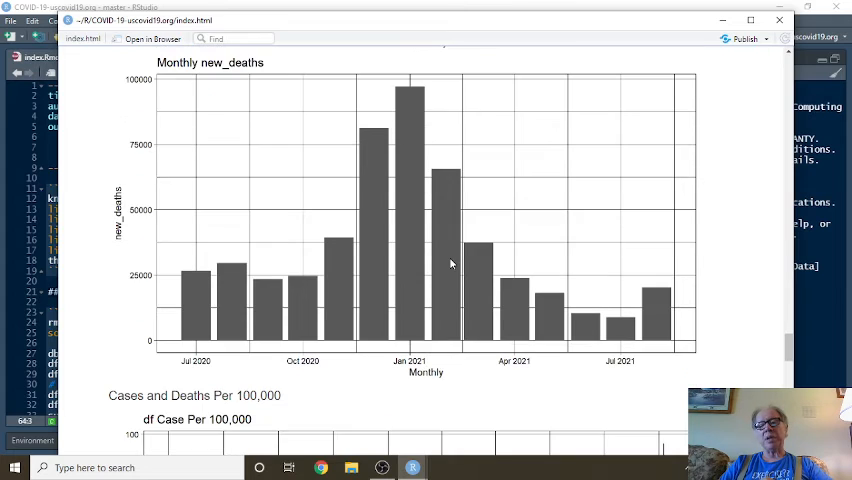
{"action": "scroll", "scroll_direction": "down", "scroll_amount": 3}
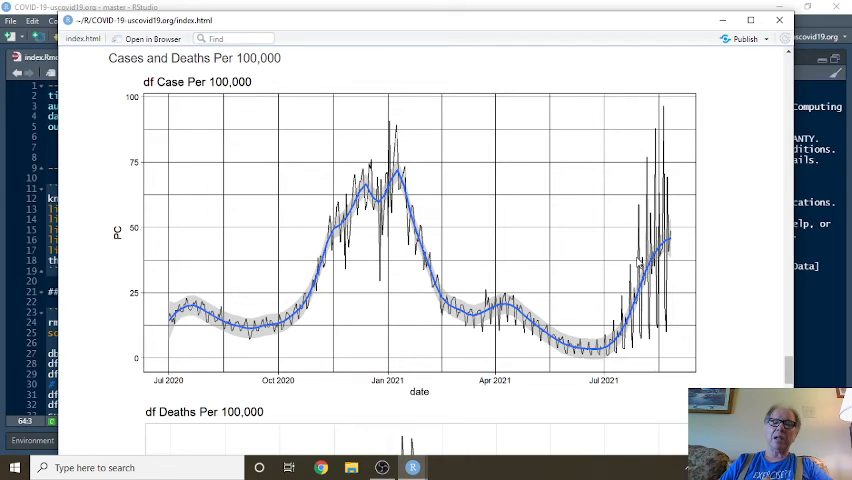
{"action": "mouse_move", "coordinate": [673, 241]}
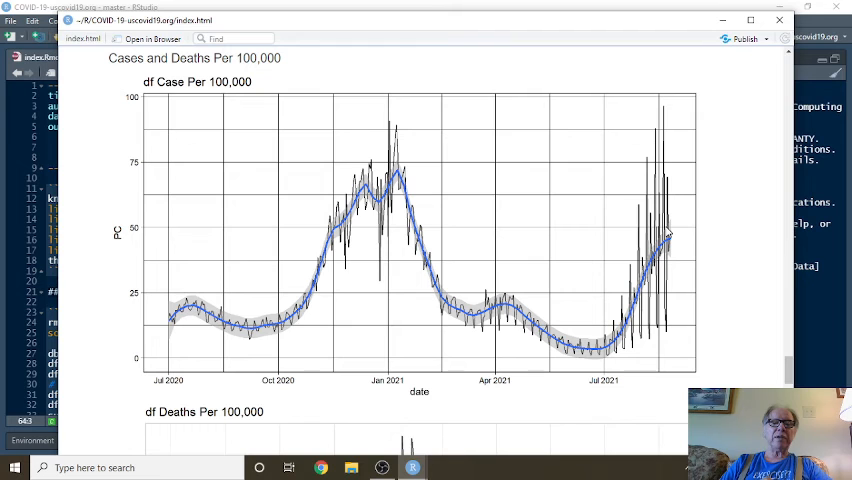
Step: Scroll through the per-100,000 case and death charts, then close the report preview
{"action": "scroll", "scroll_direction": "down", "scroll_amount": 3}
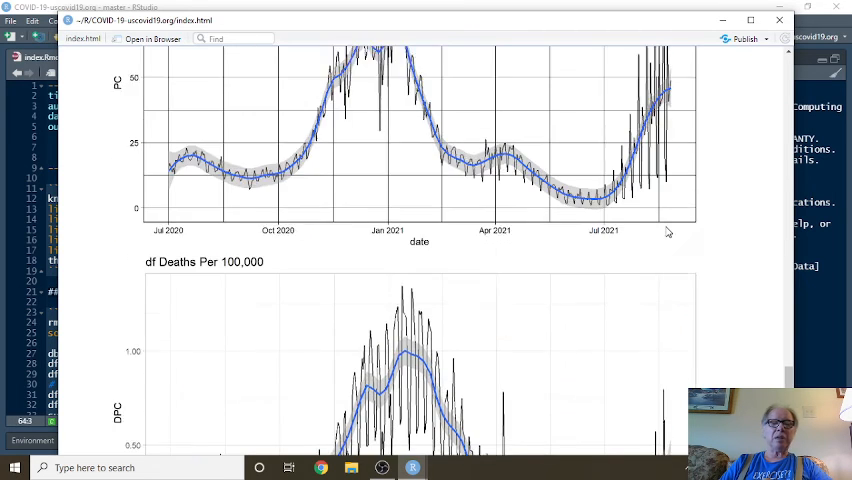
{"action": "scroll", "scroll_direction": "down", "scroll_amount": 3}
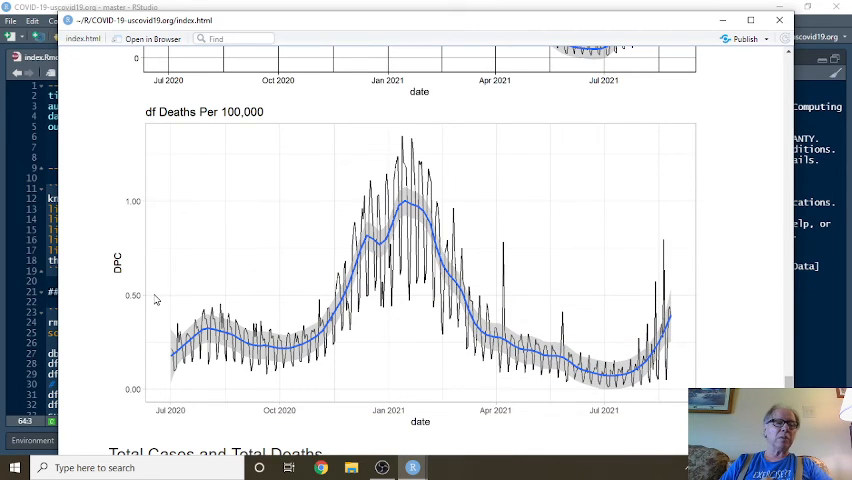
{"action": "mouse_move", "coordinate": [668, 325]}
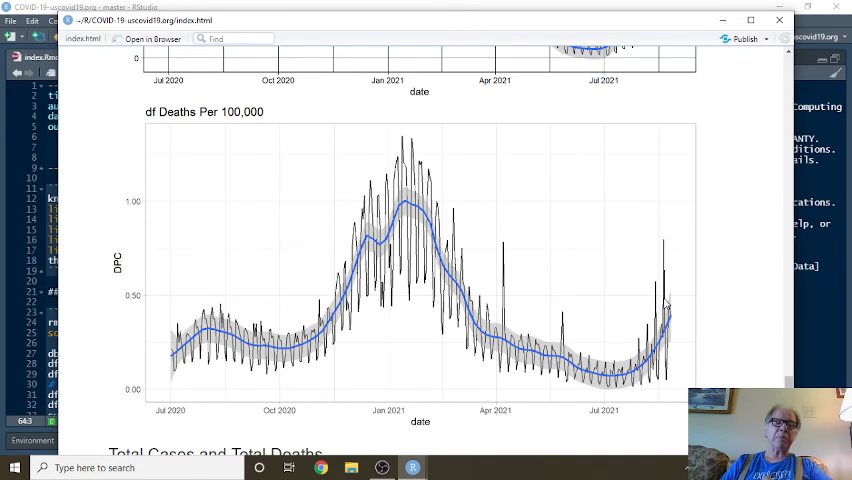
{"action": "scroll", "scroll_direction": "down", "scroll_amount": 3}
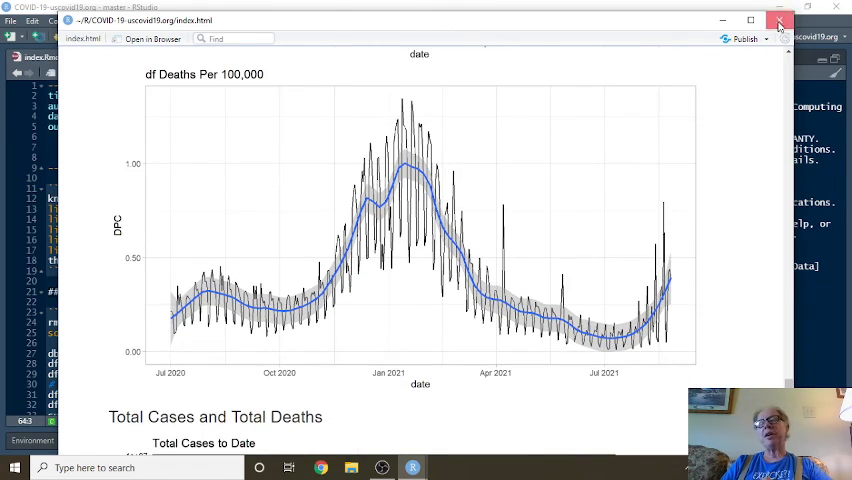
{"action": "left_click", "coordinate": [779, 20]}
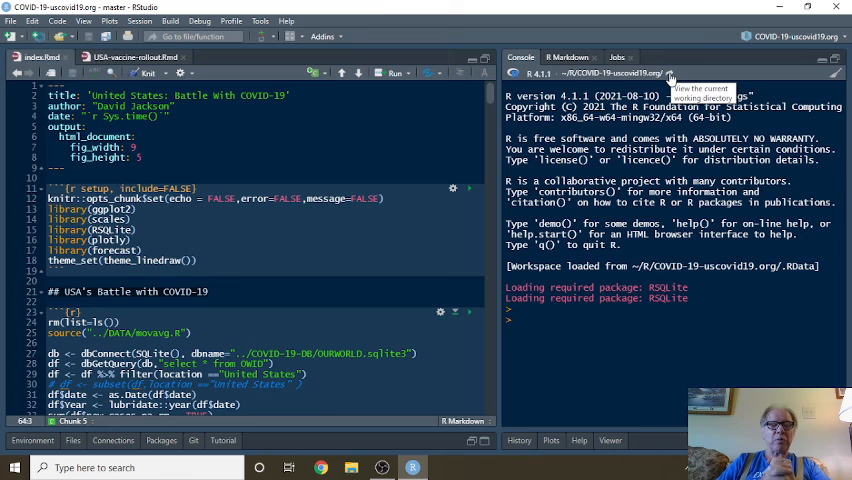